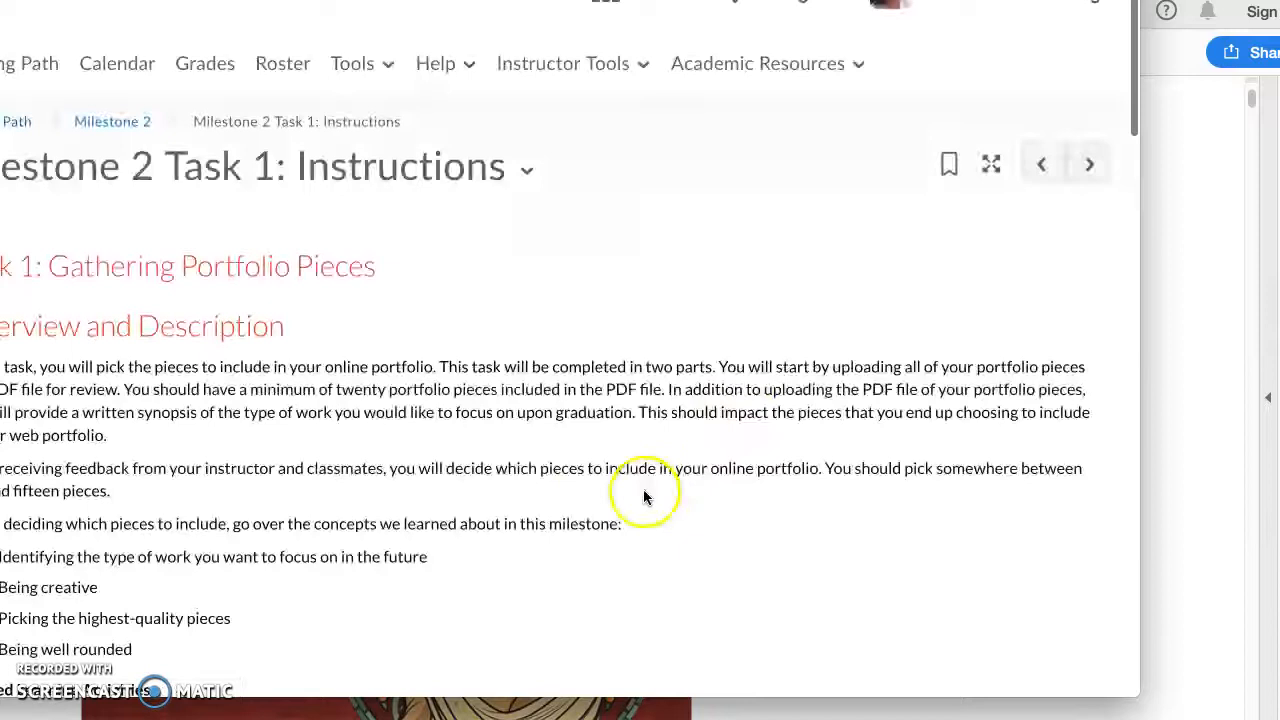
scroll("down", 3)
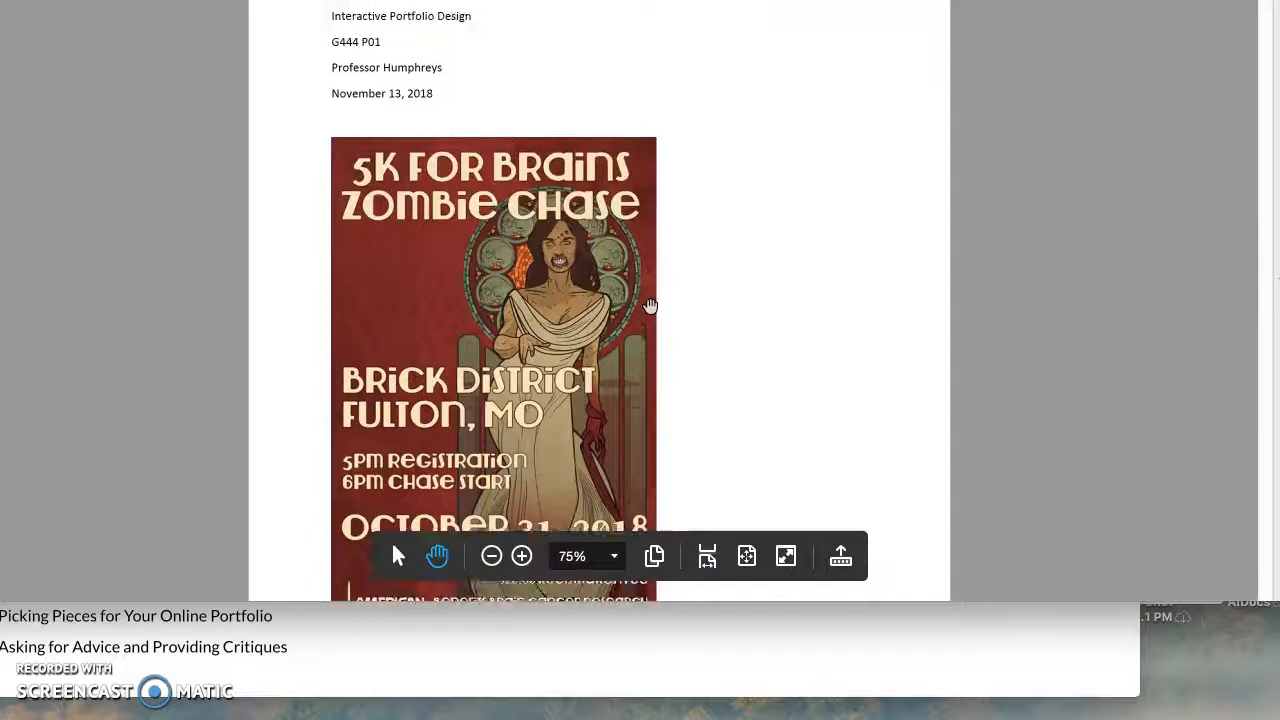
scroll("down", 3)
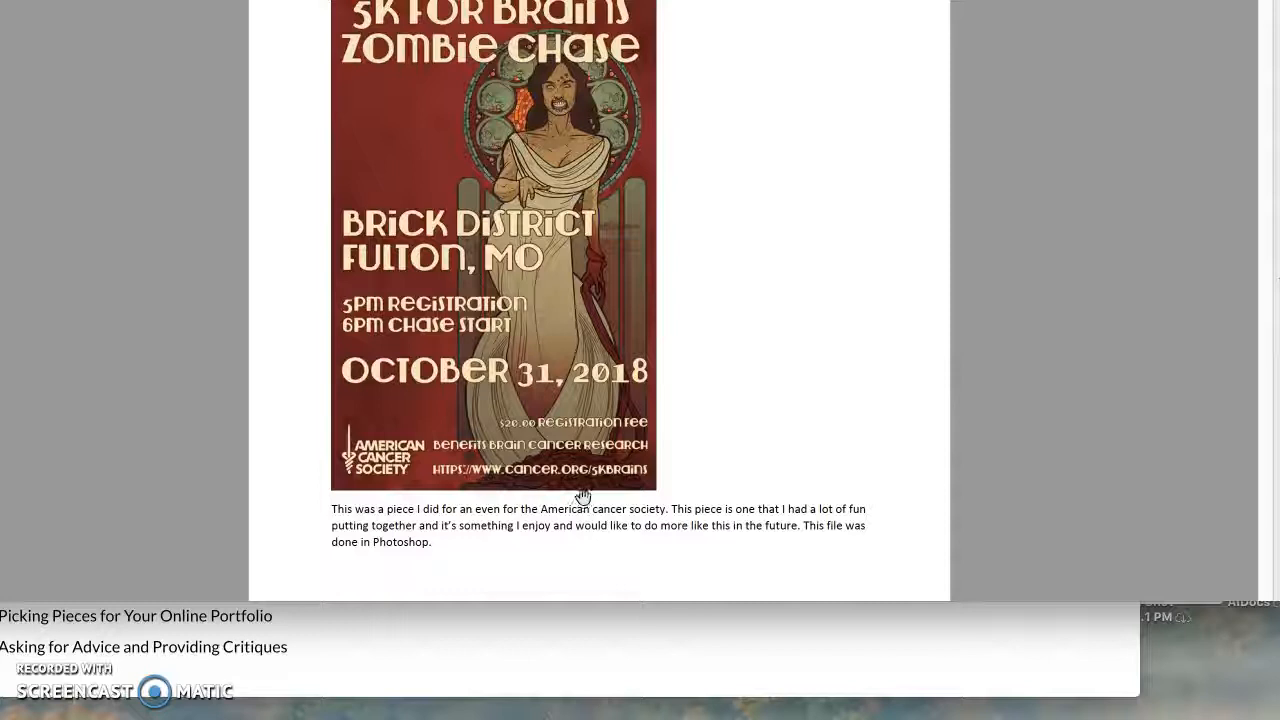
scroll("down", 3)
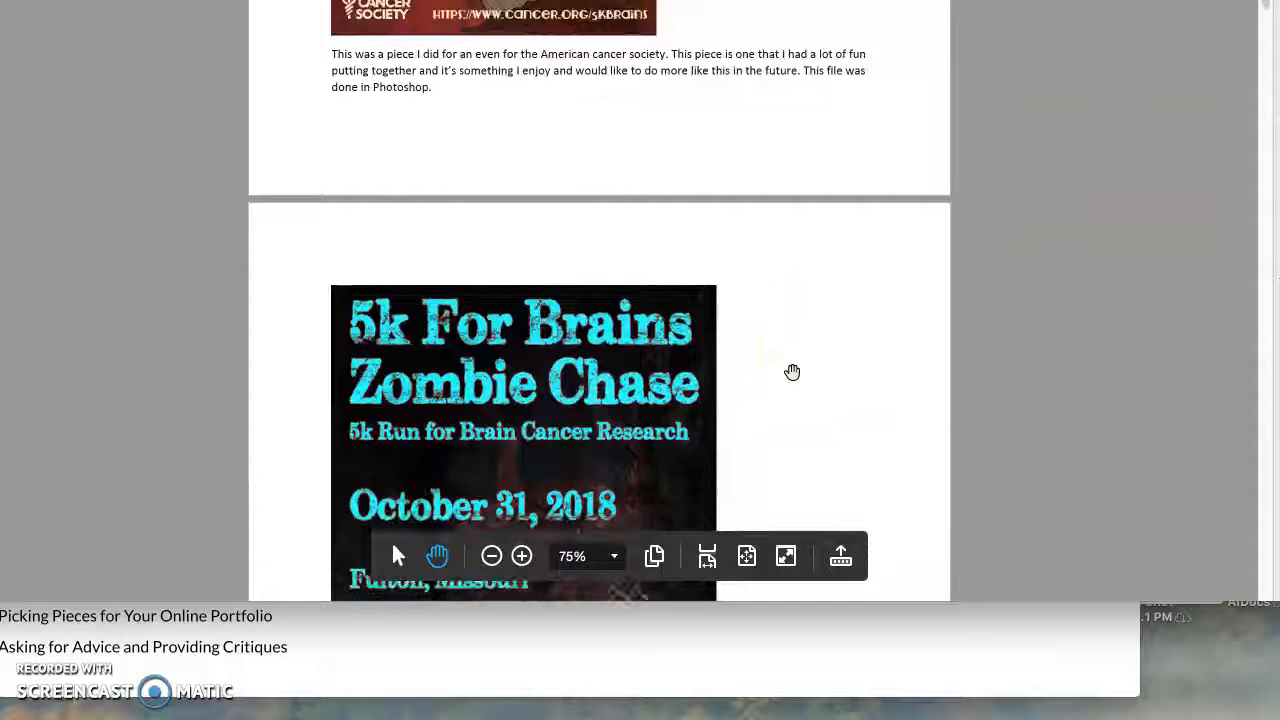
scroll("down", 3)
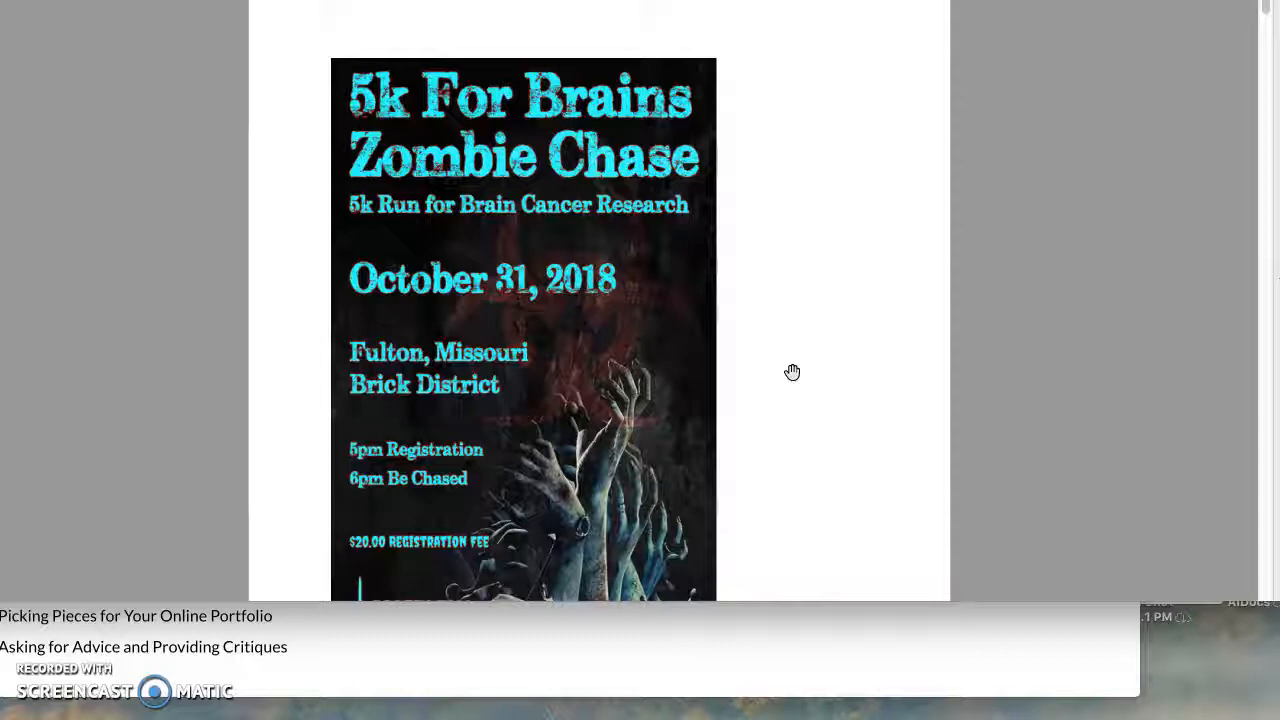
scroll("down", 3)
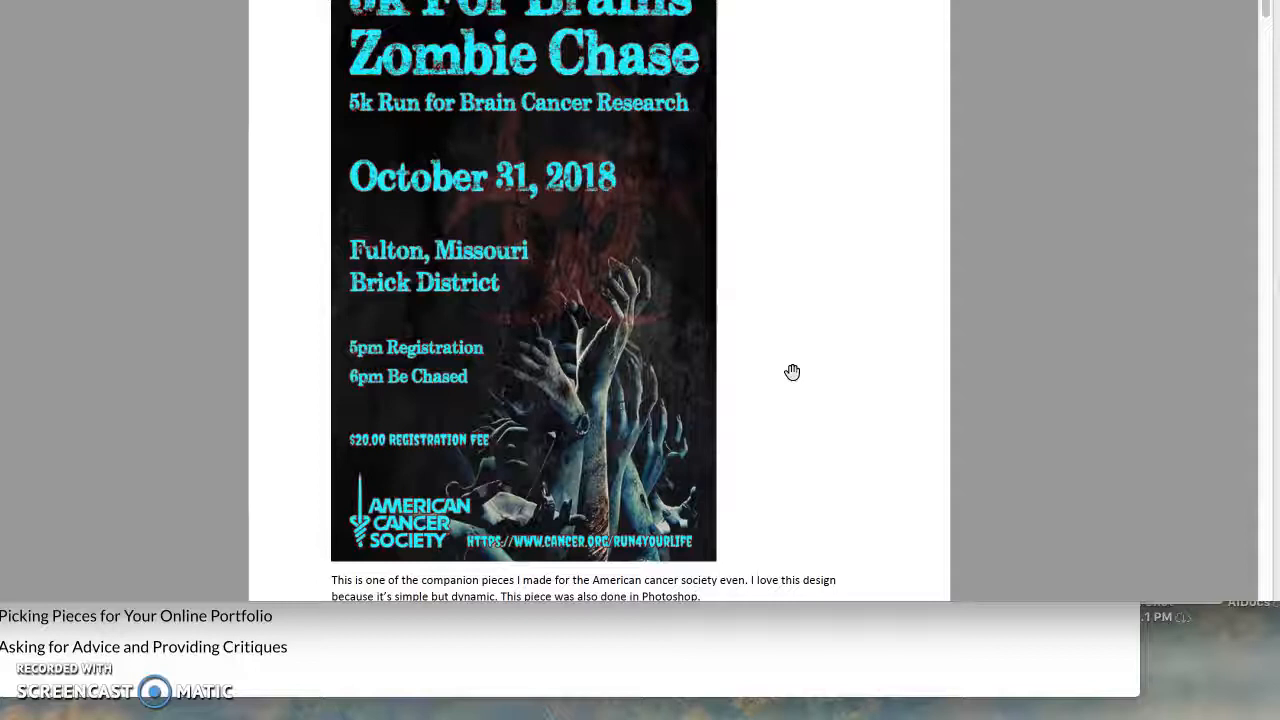
scroll("down", 3)
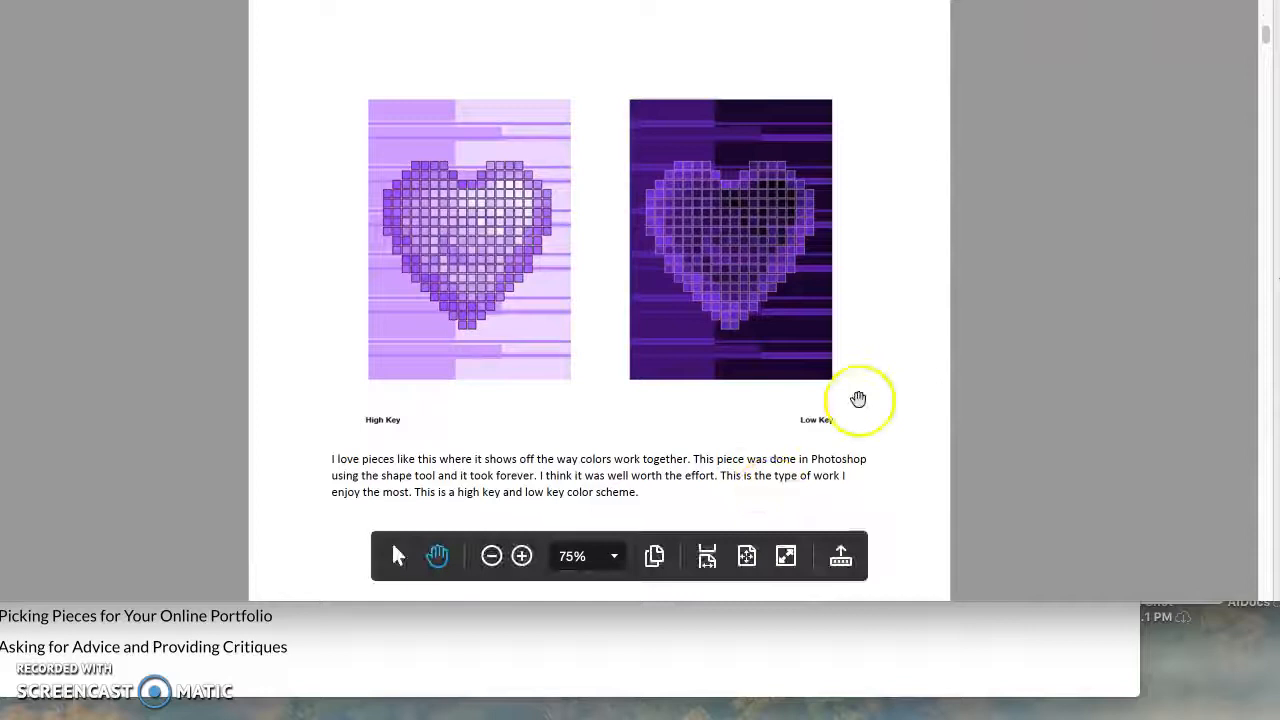
scroll("down", 3)
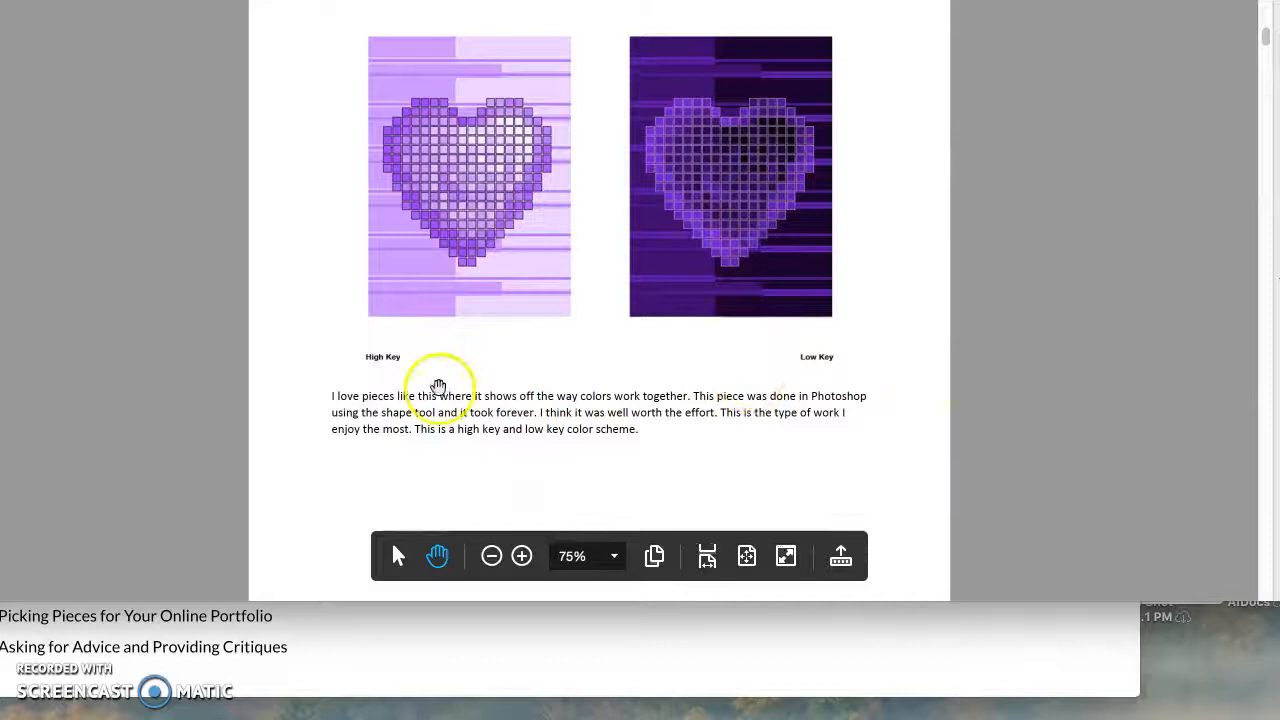
scroll("down", 3)
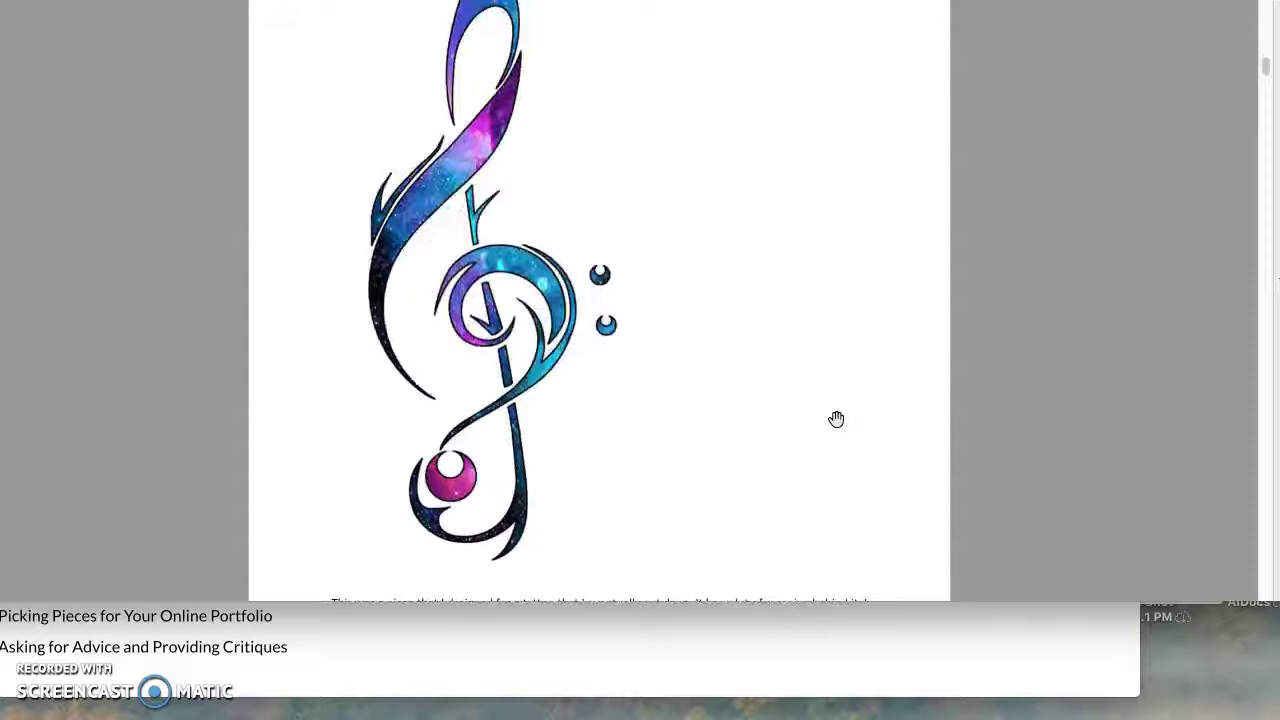
scroll("down", 3)
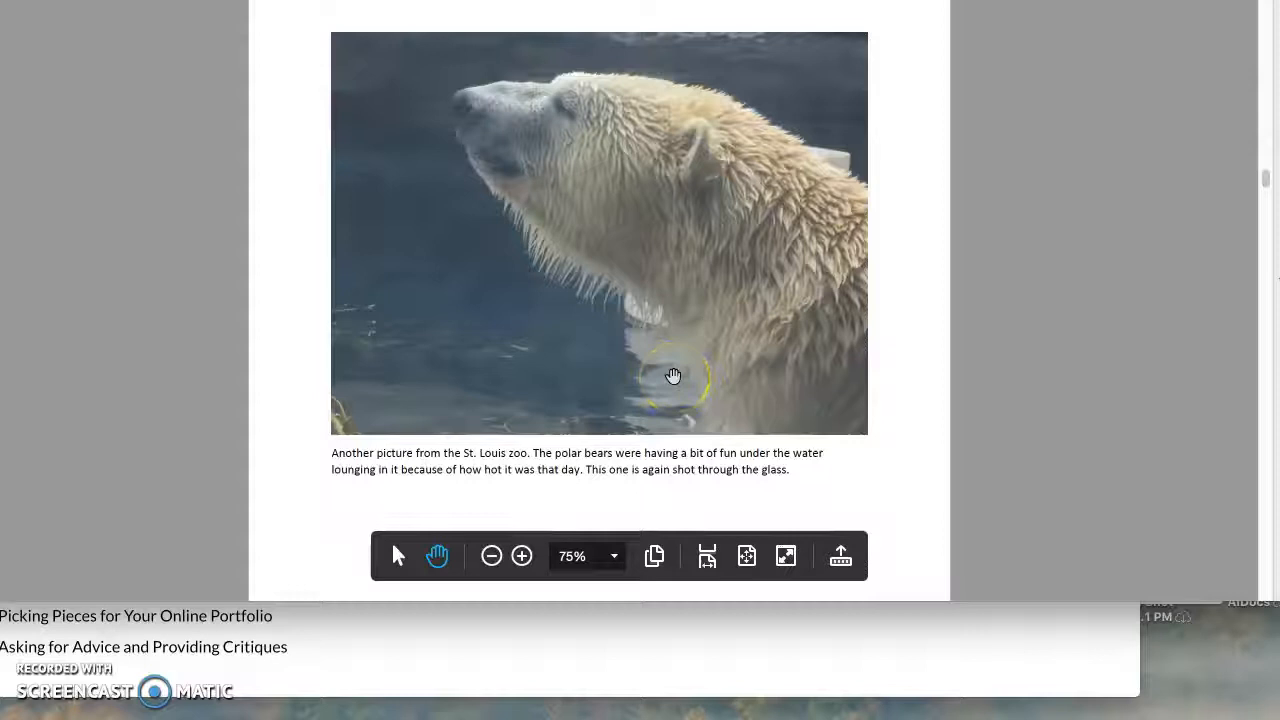
scroll("down", 3)
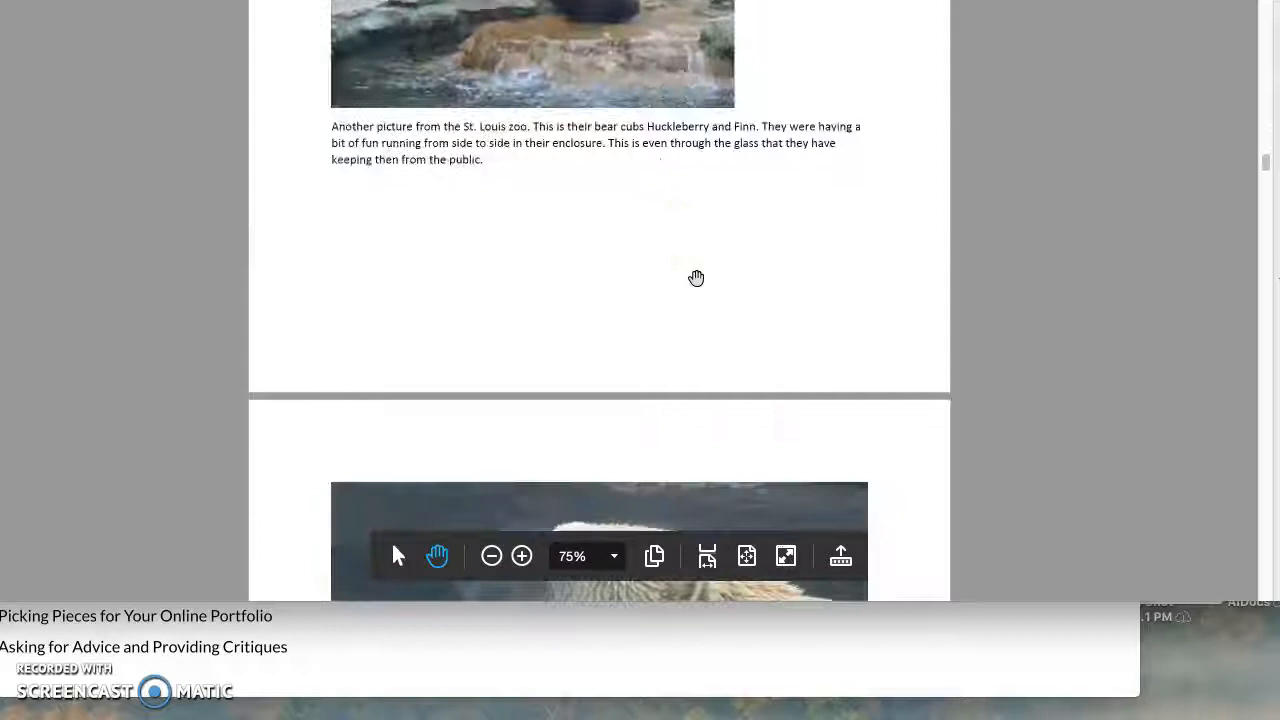
scroll("down", 3)
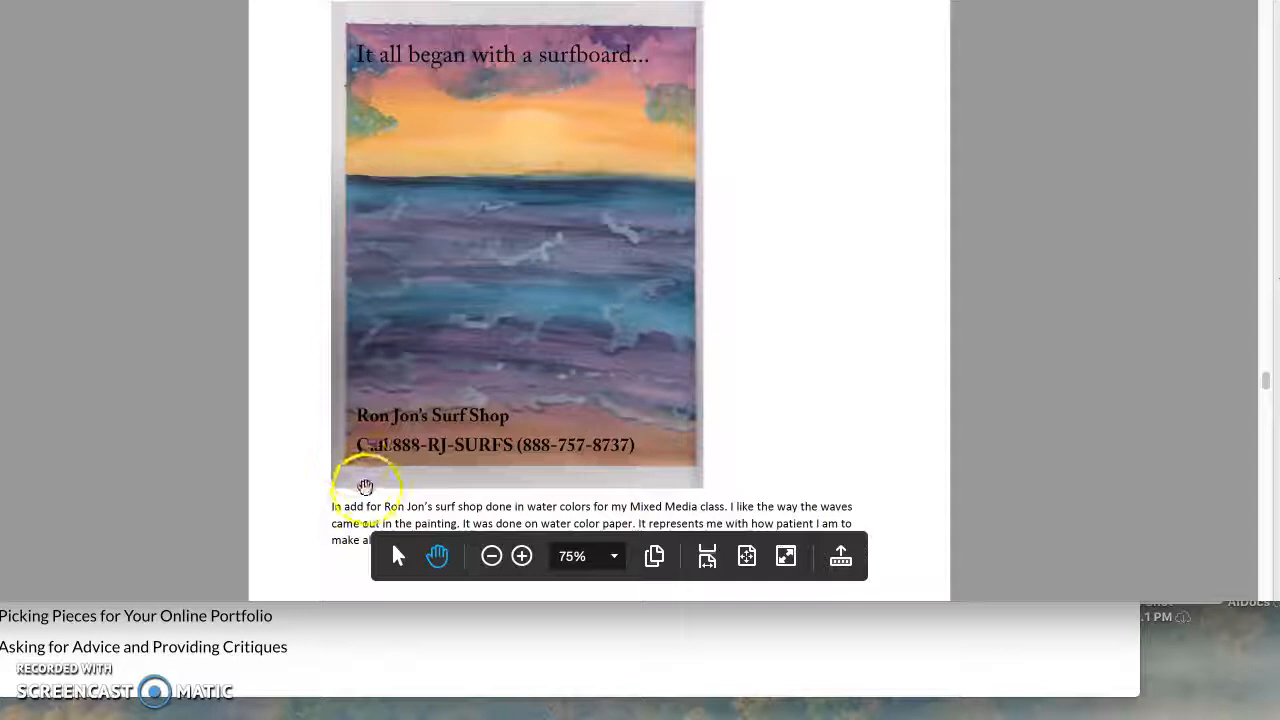
mouse_move(368, 110)
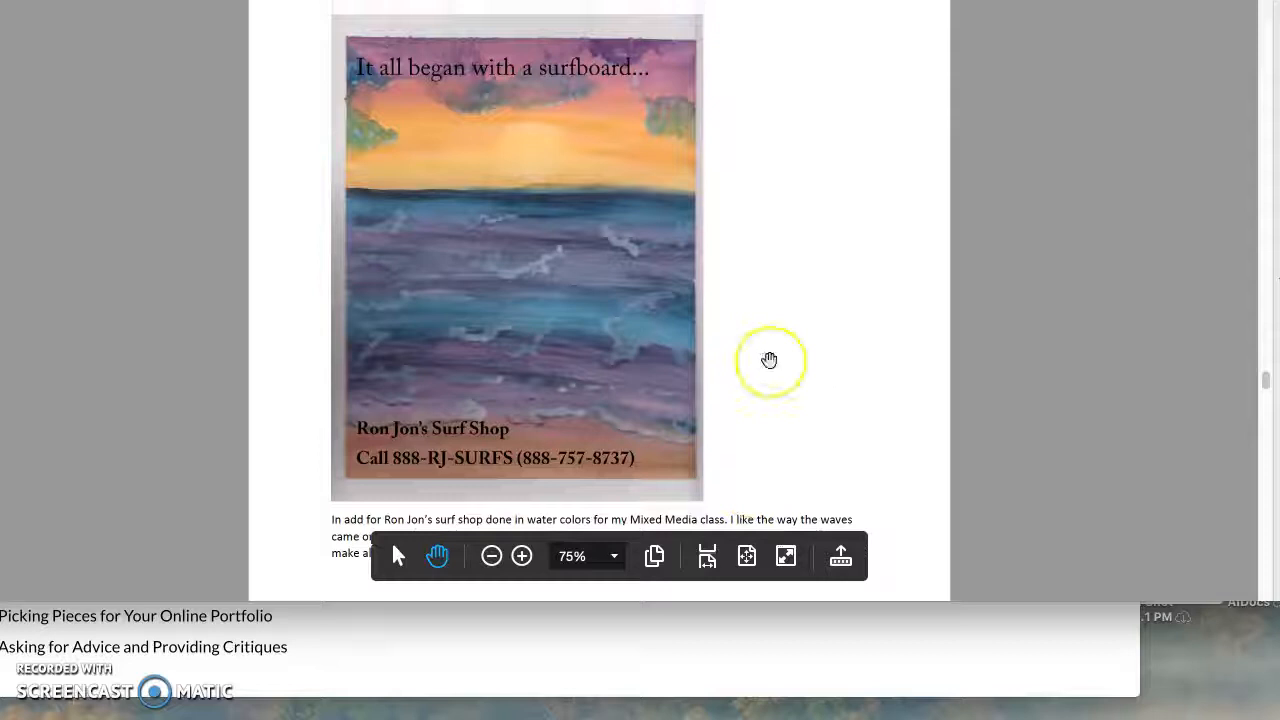
scroll("down", 3)
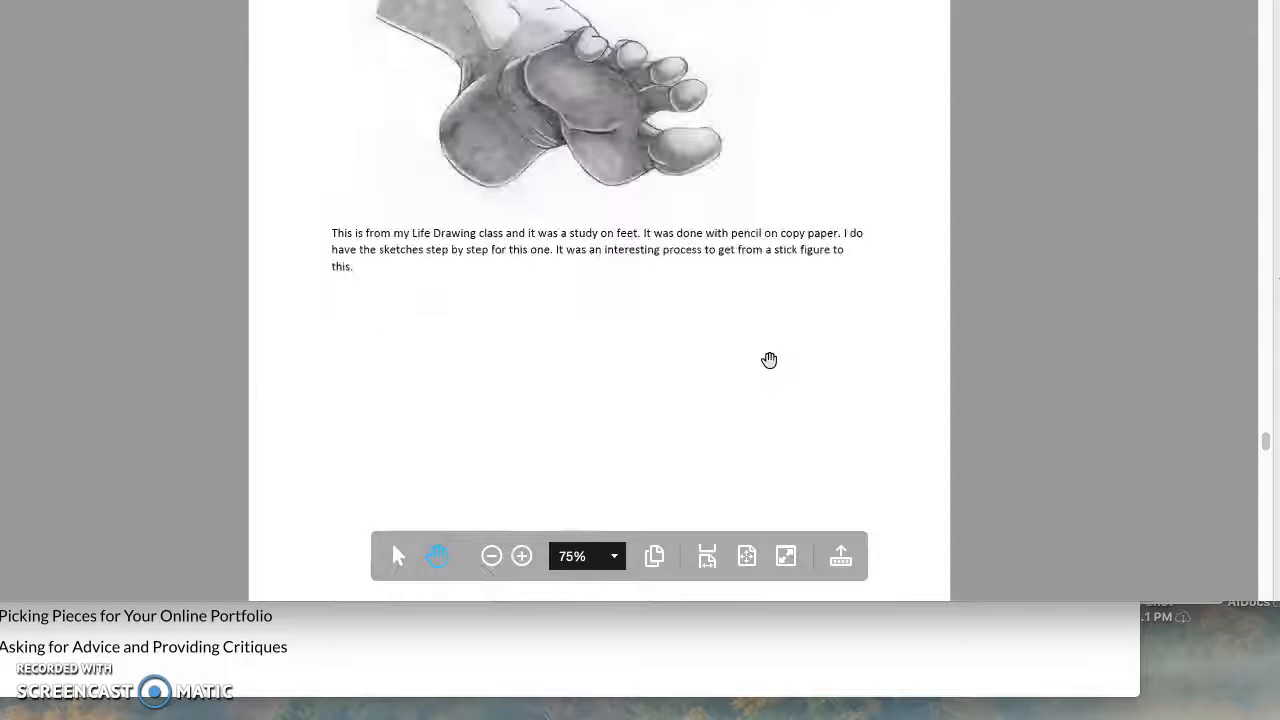
scroll("down", 3)
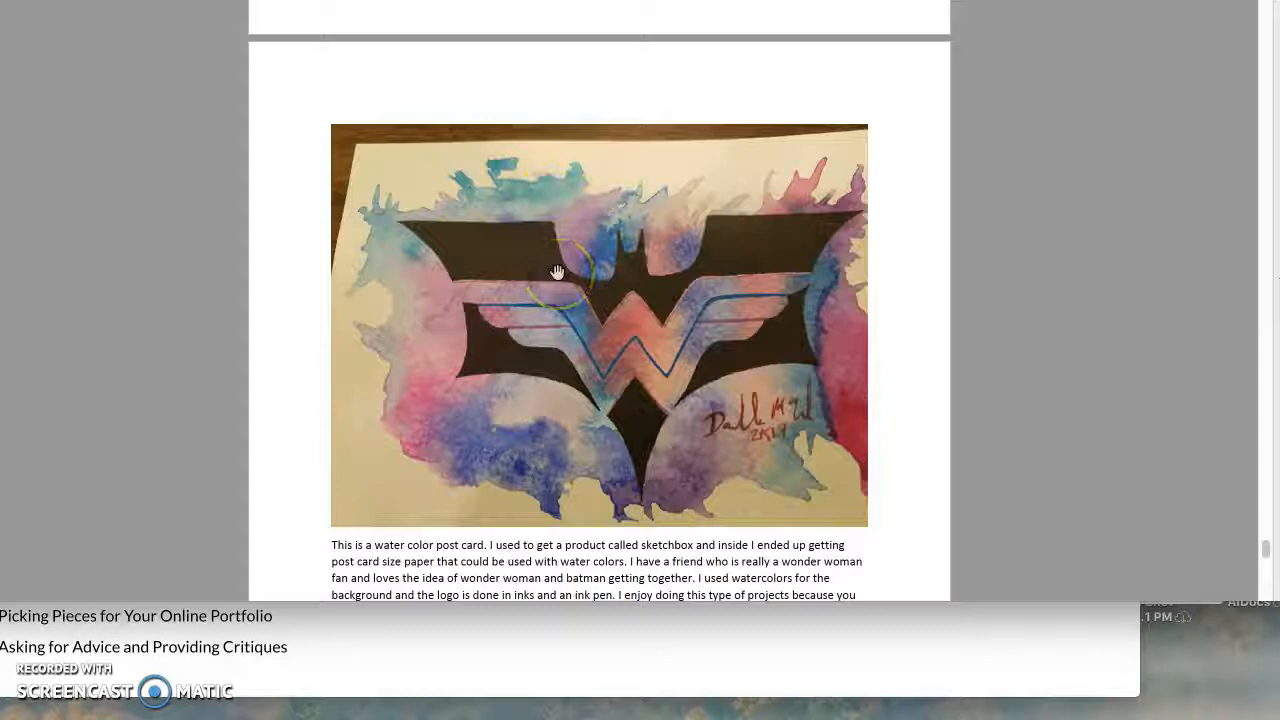
scroll("down", 3)
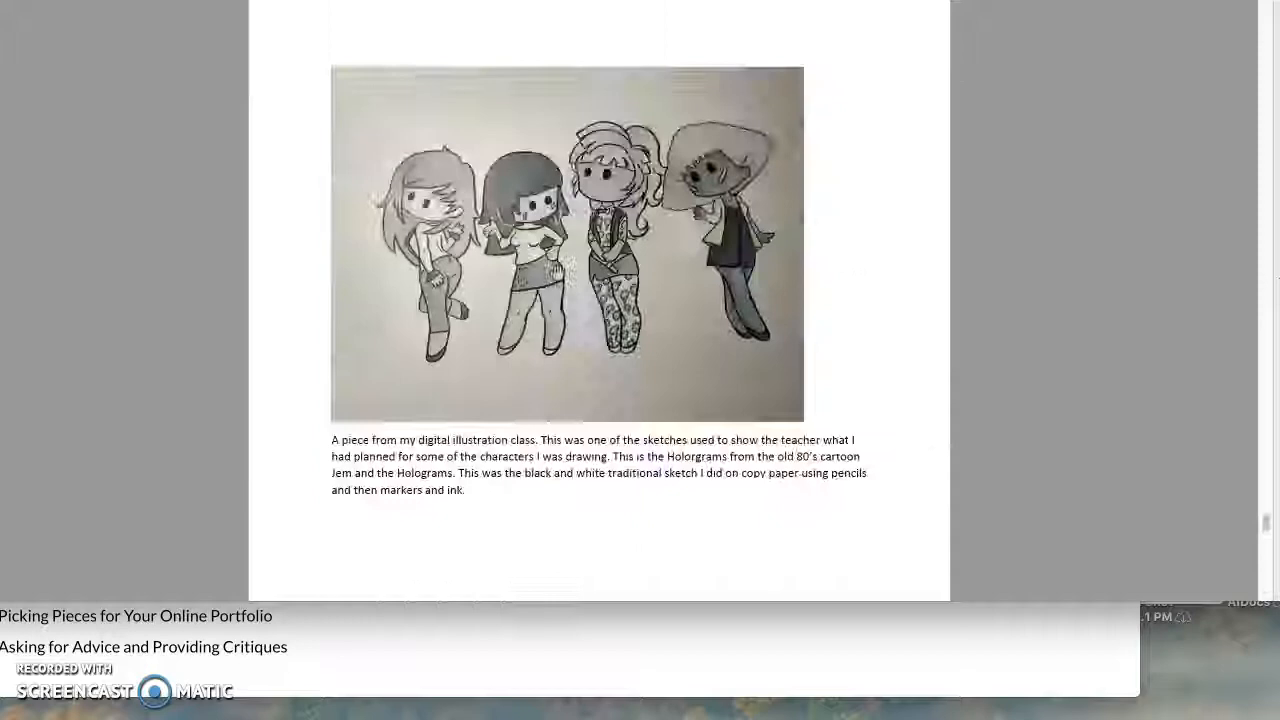
scroll("down", 3)
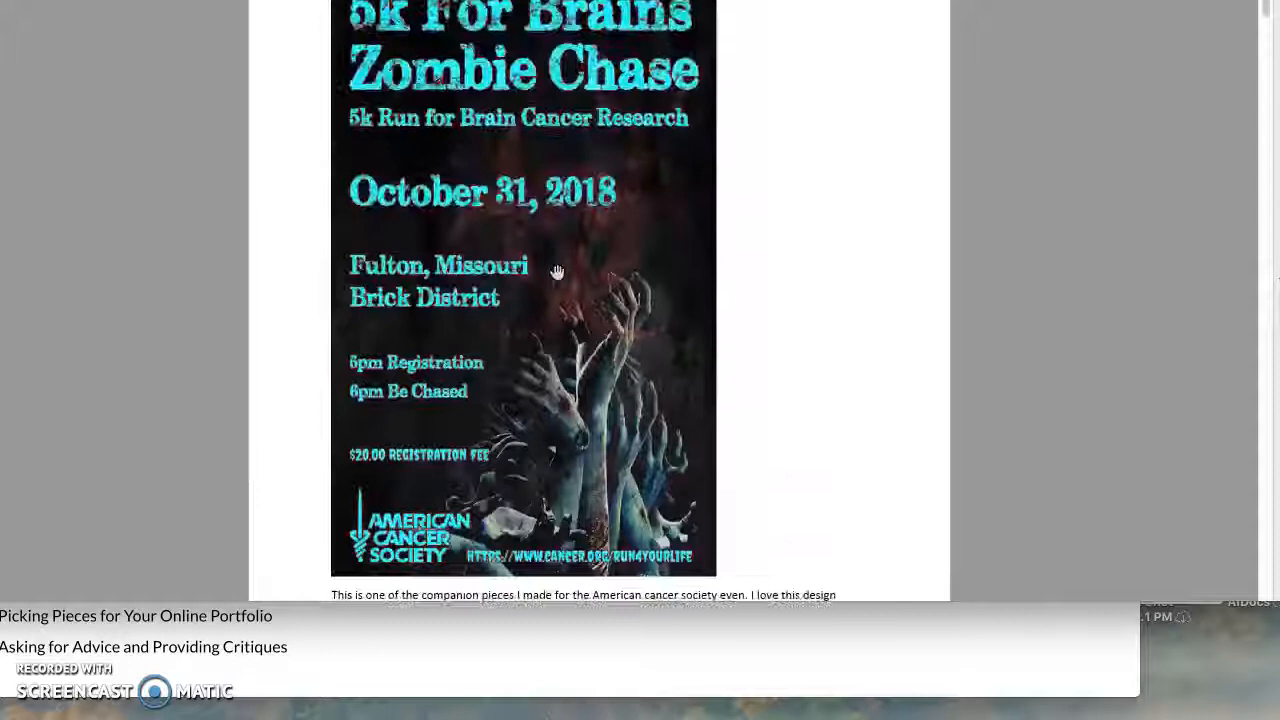
scroll("down", 3)
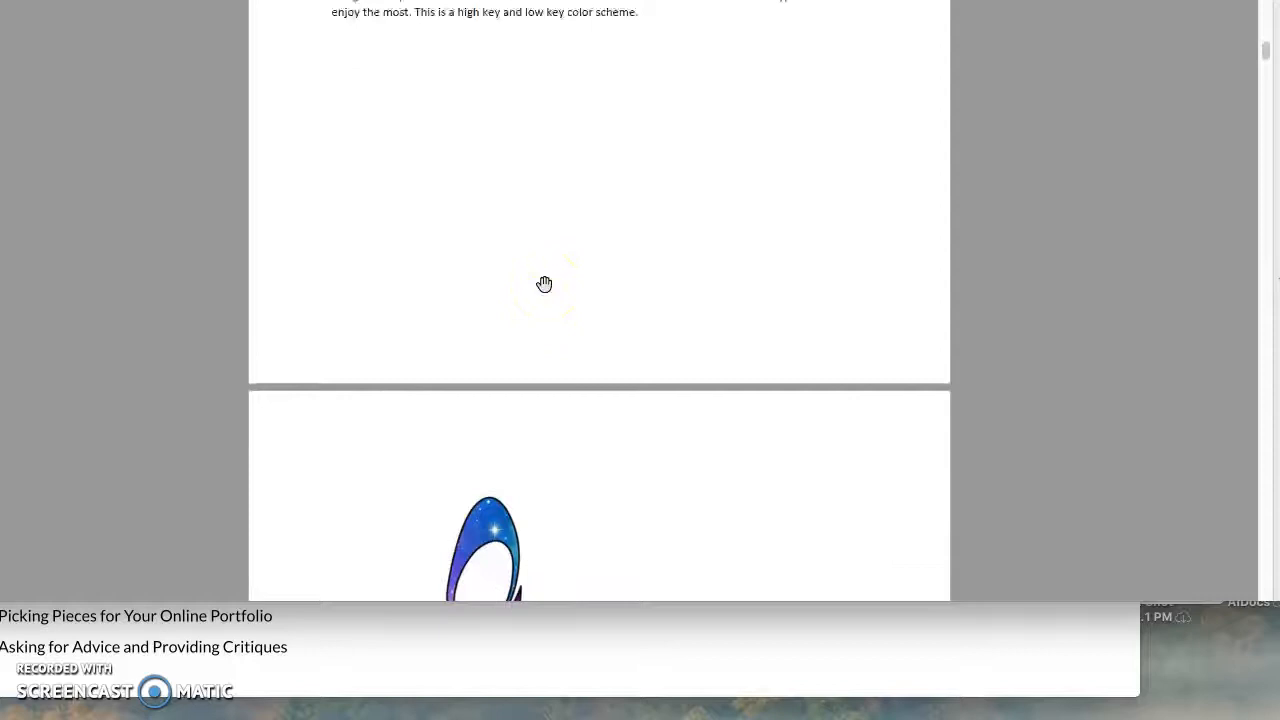
scroll("down", 3)
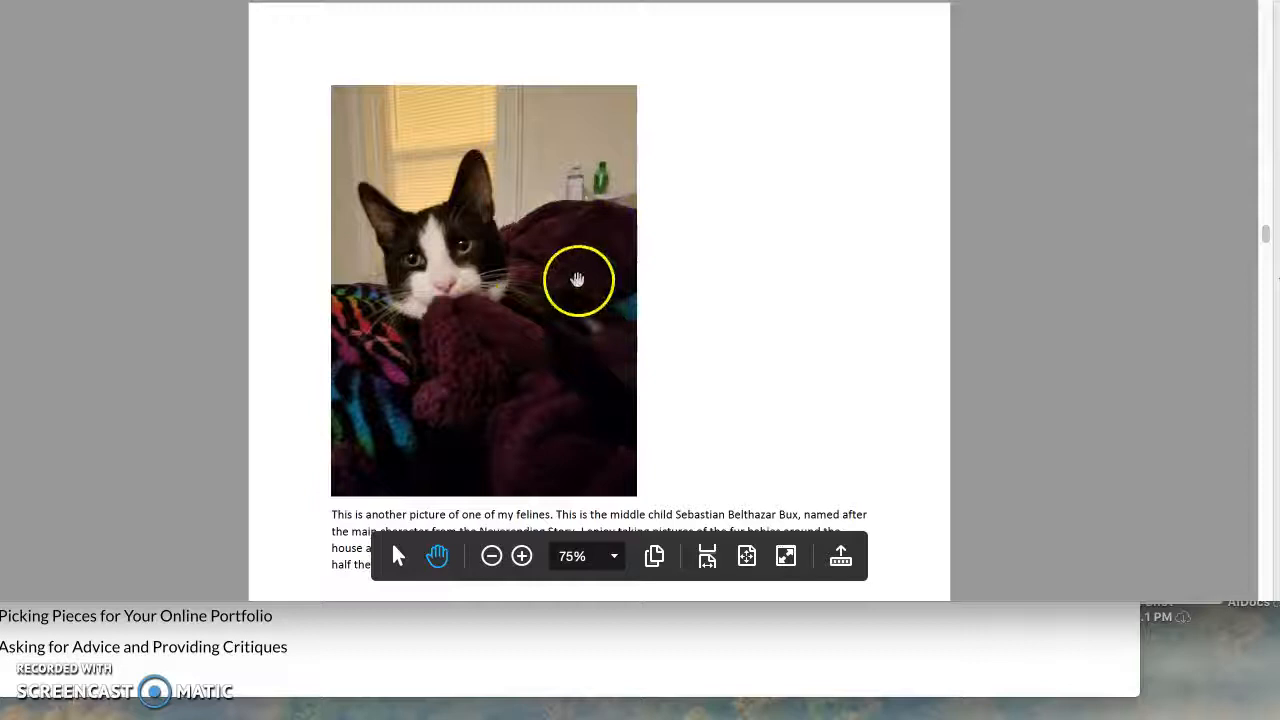
mouse_move(660, 384)
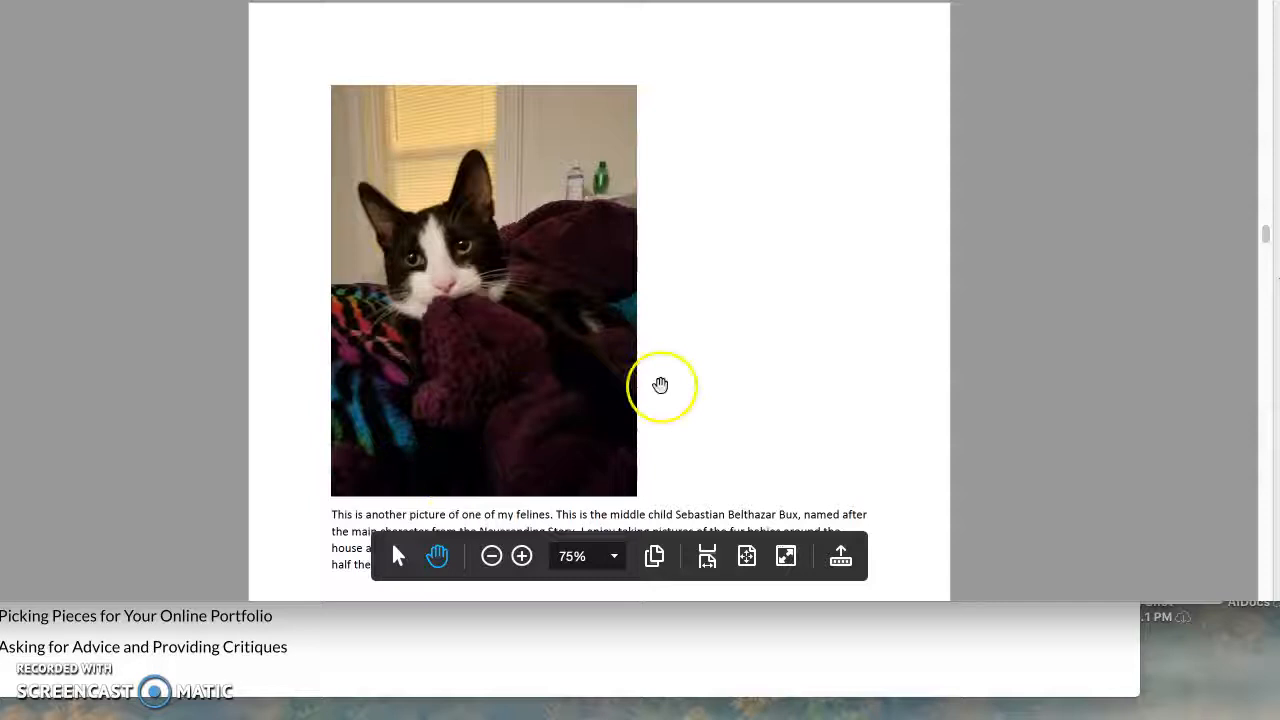
scroll("down", 3)
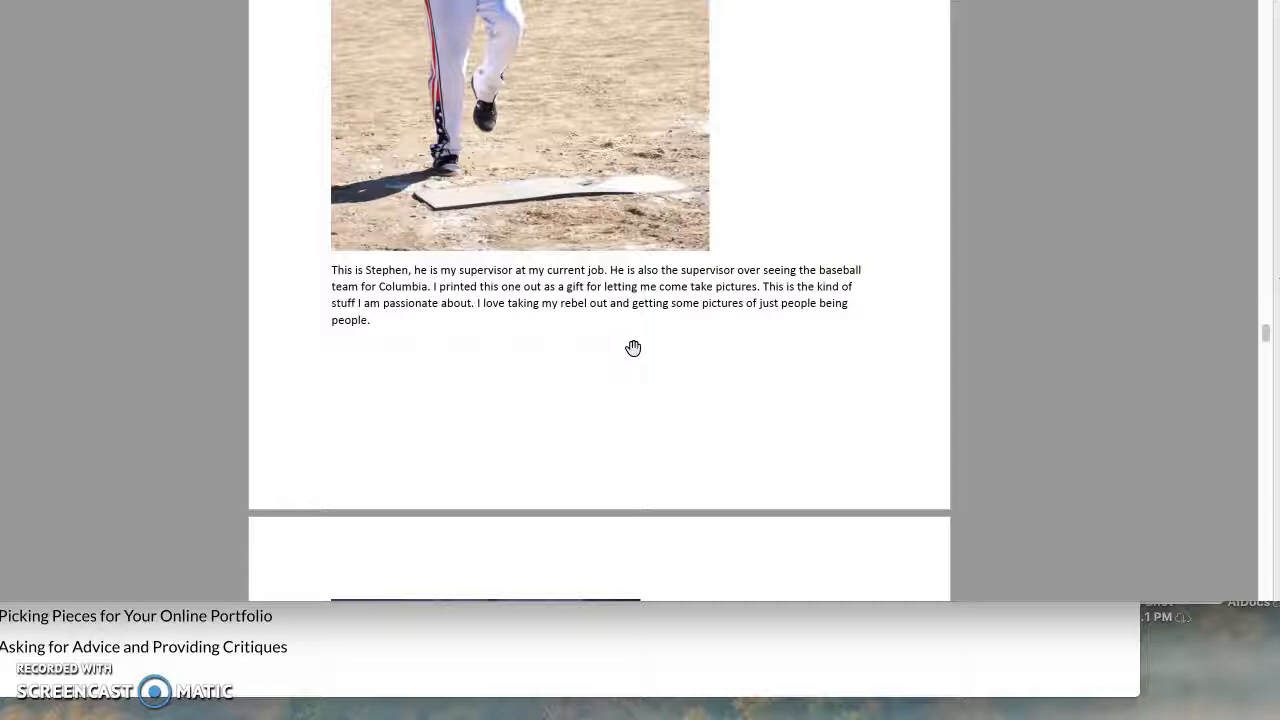
scroll("down", 3)
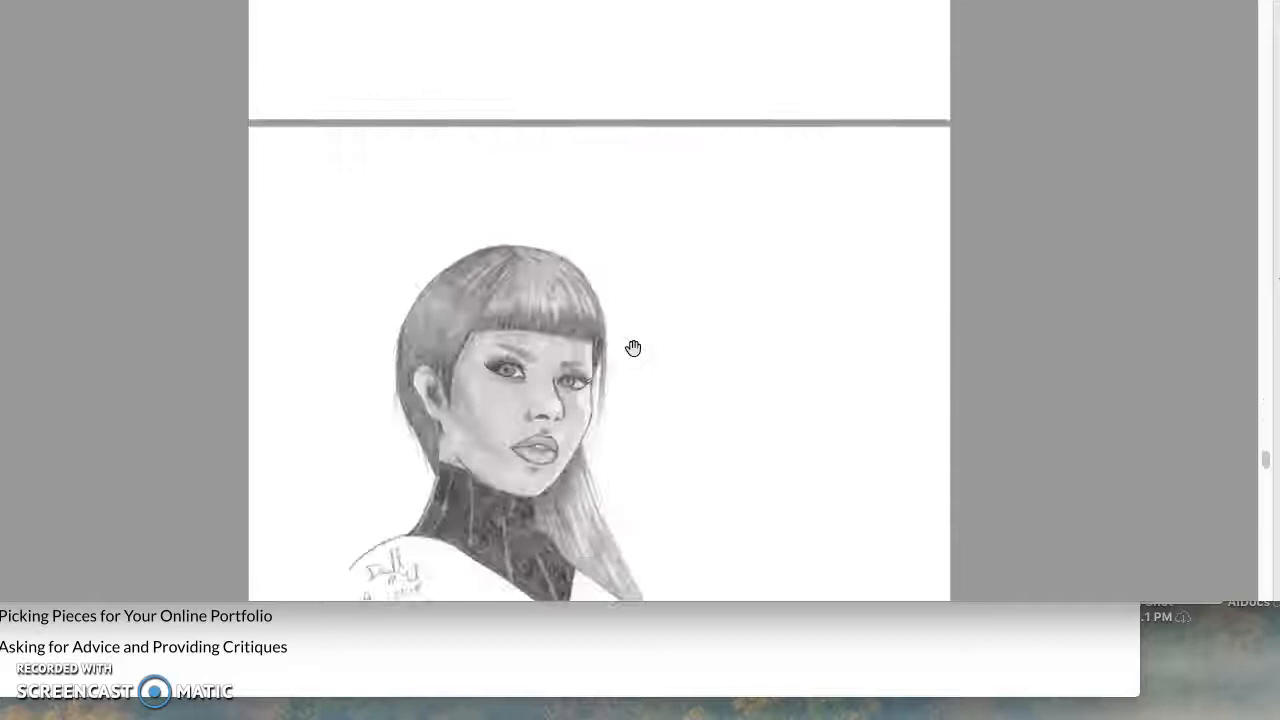
scroll("down", 3)
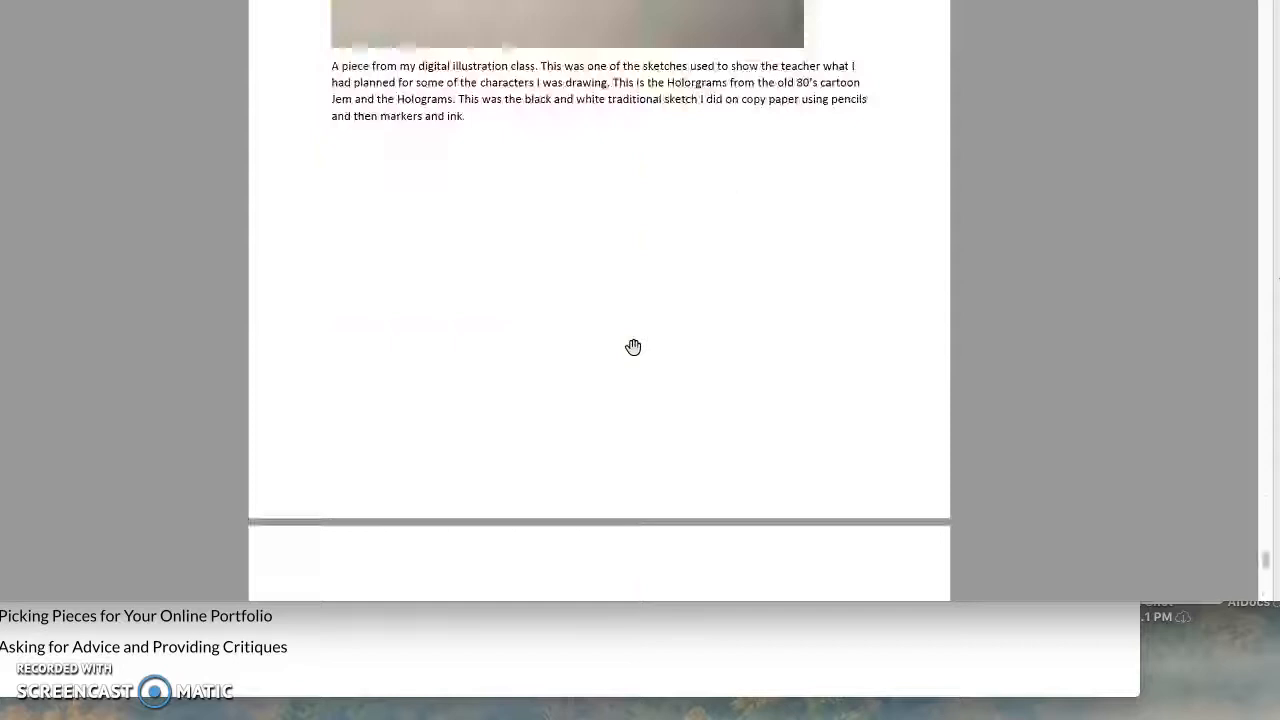
scroll("down", 3)
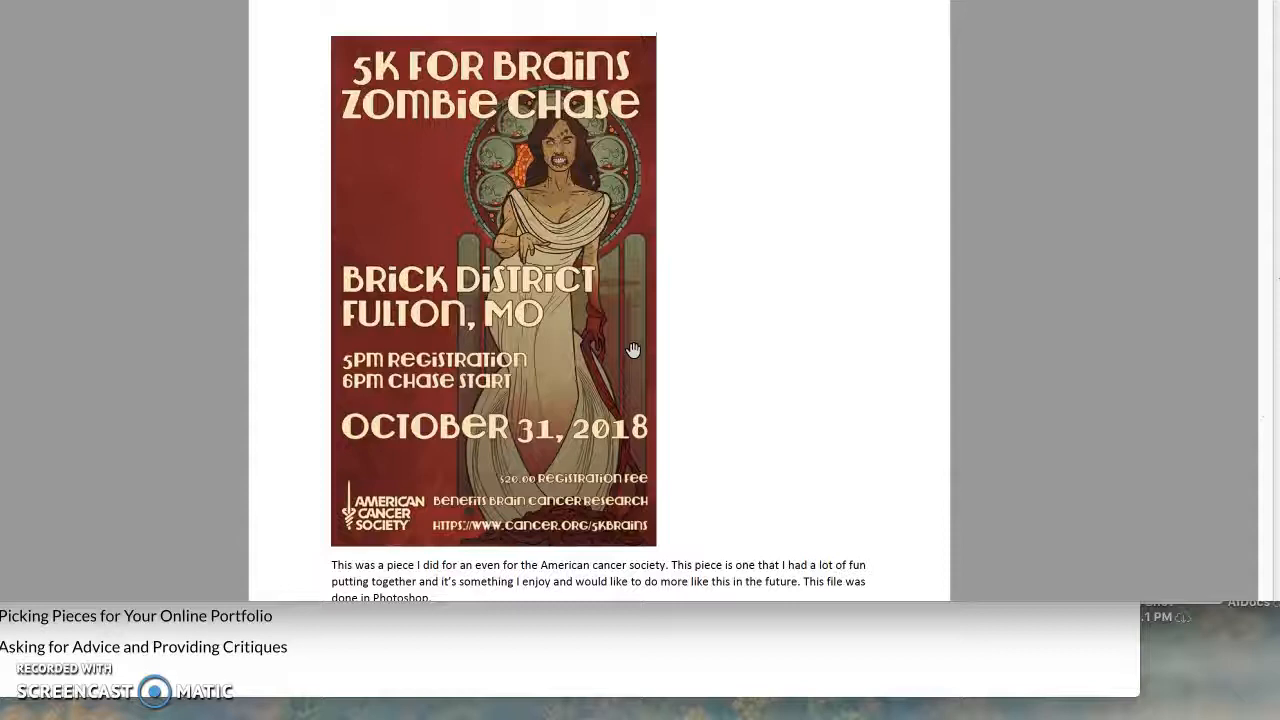